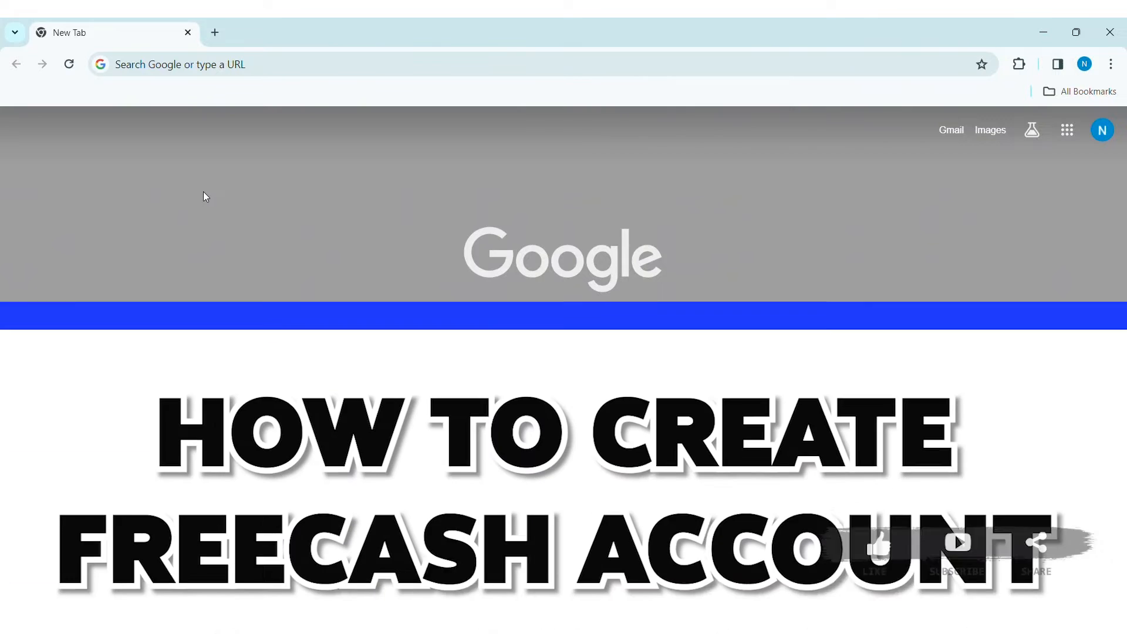
# - Scroll the Google new tab page before entering a web address
pyautogui.scroll(-3)
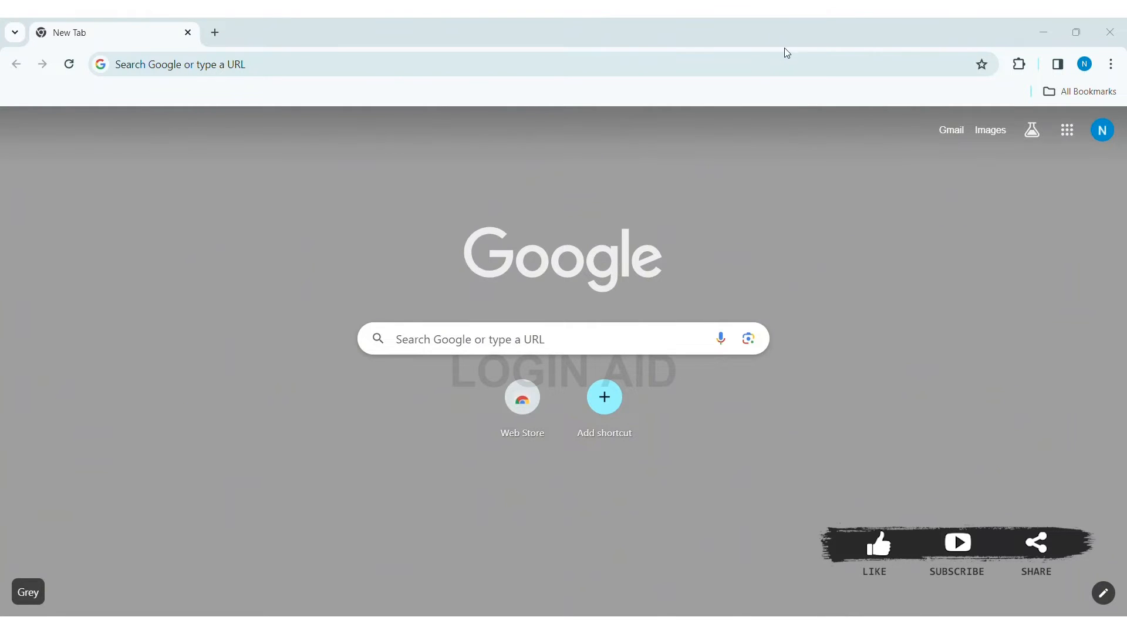
pyautogui.moveTo(393, 146)
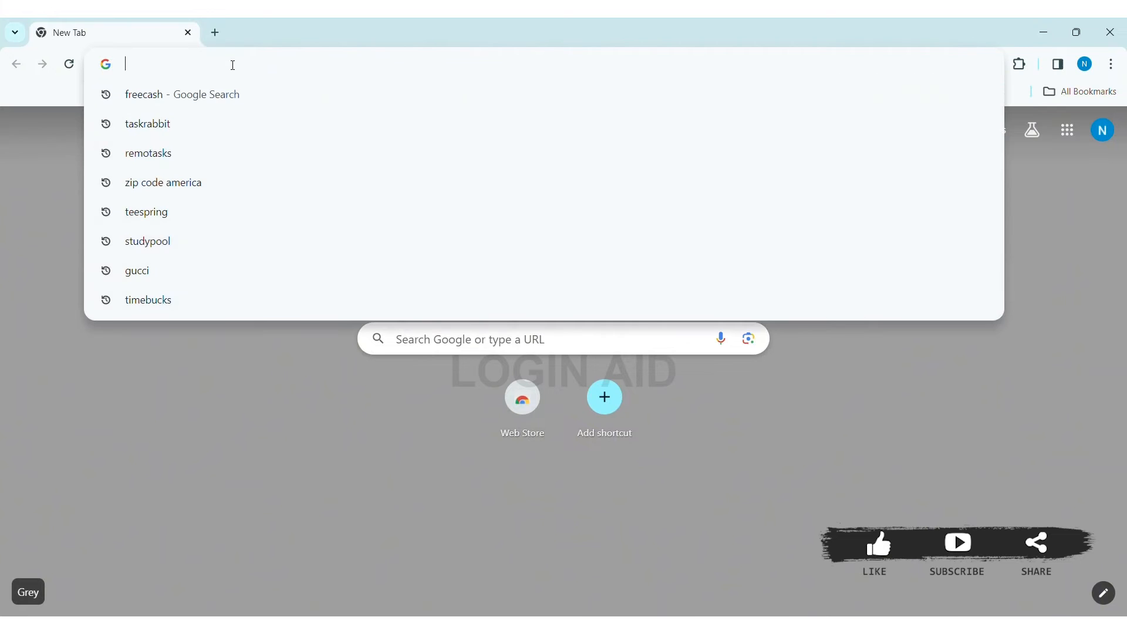
pyautogui.write('www.fre')
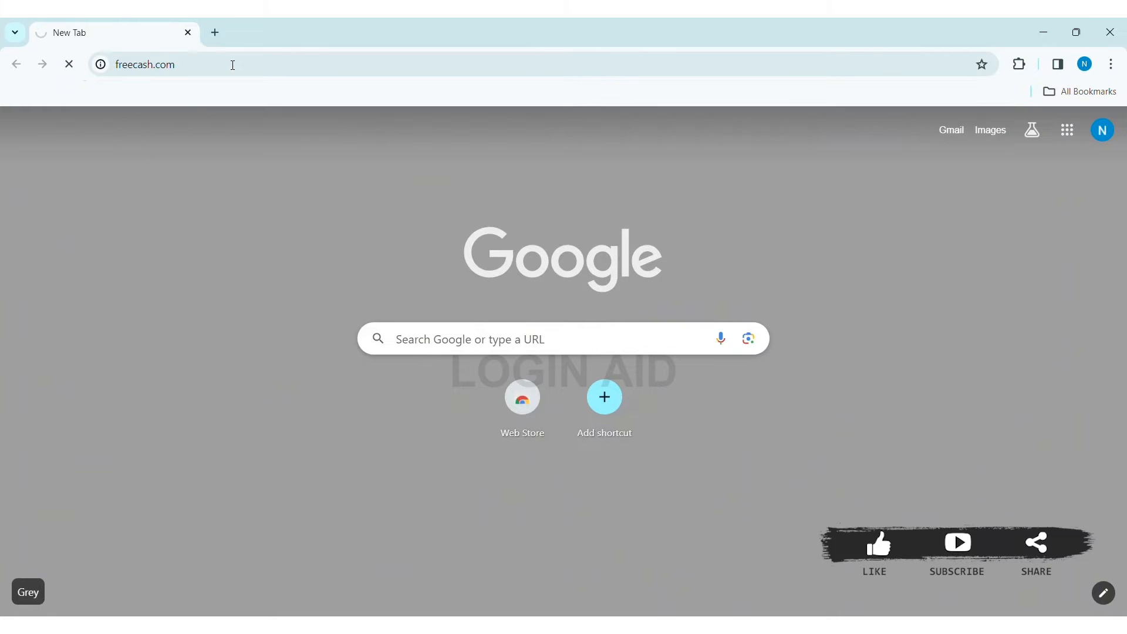
pyautogui.press('Enter')
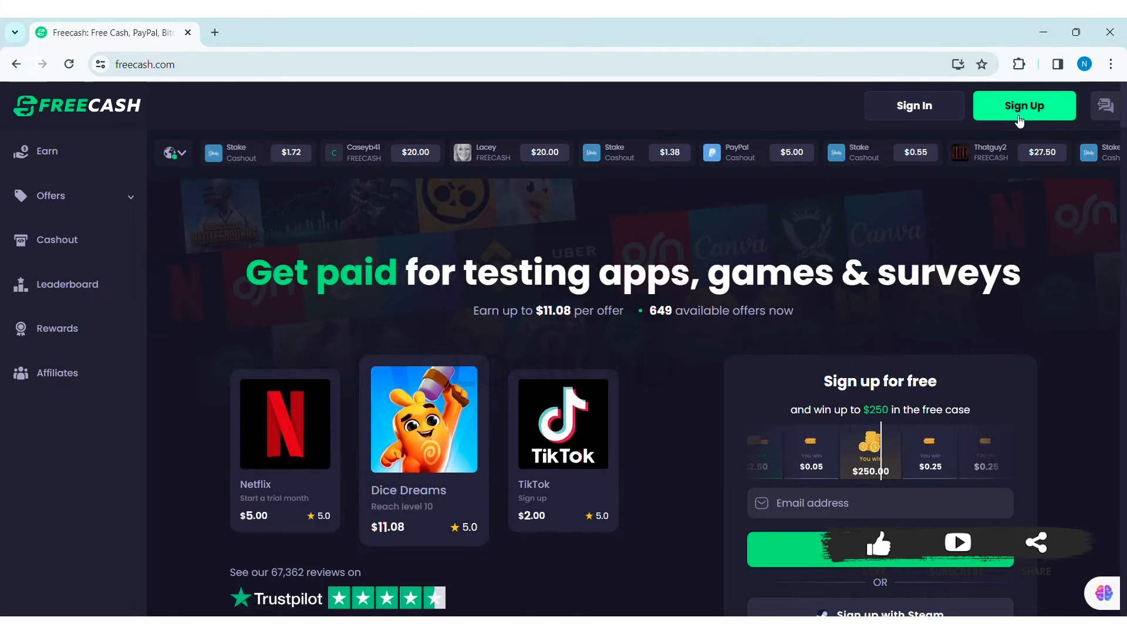
# - Open the Sign Up form from the top-right header
pyautogui.click(1024, 106)
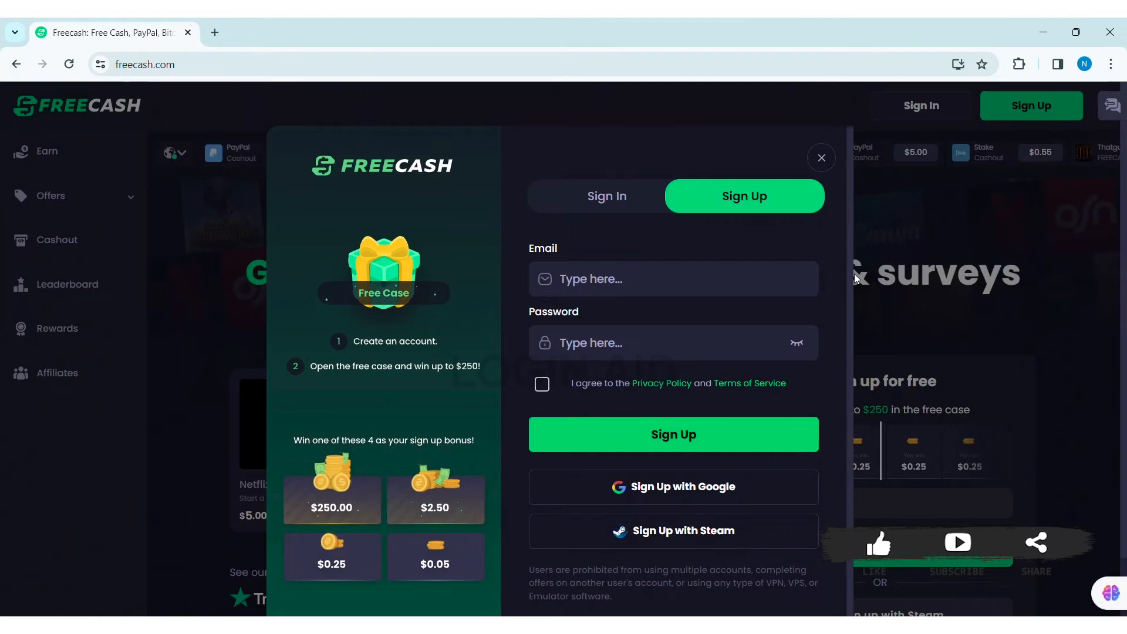
pyautogui.moveTo(673, 495)
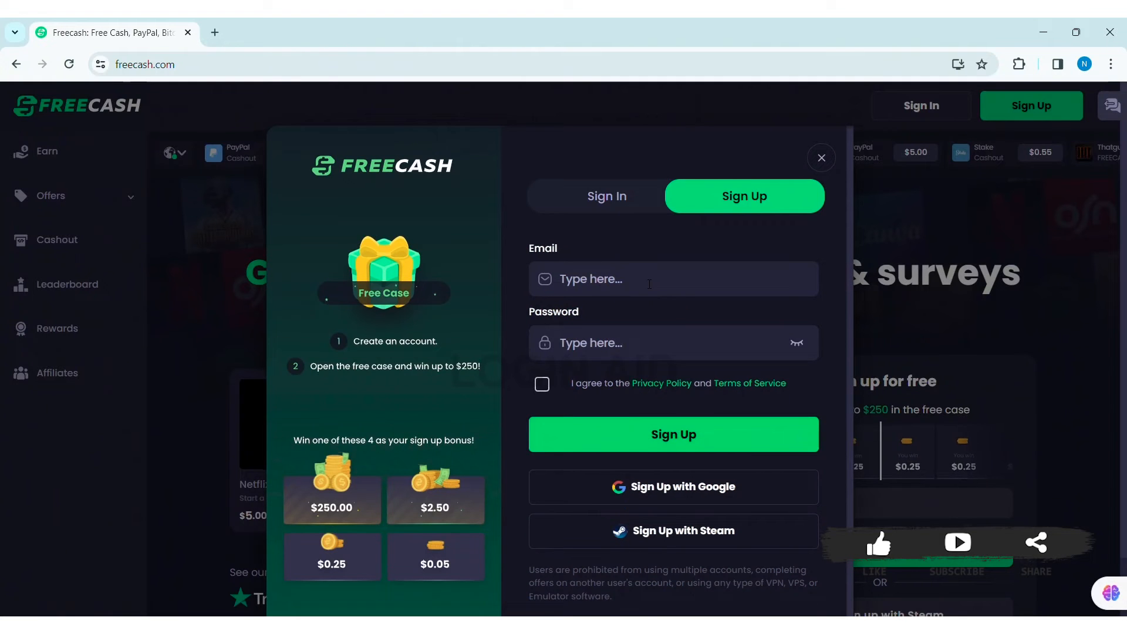
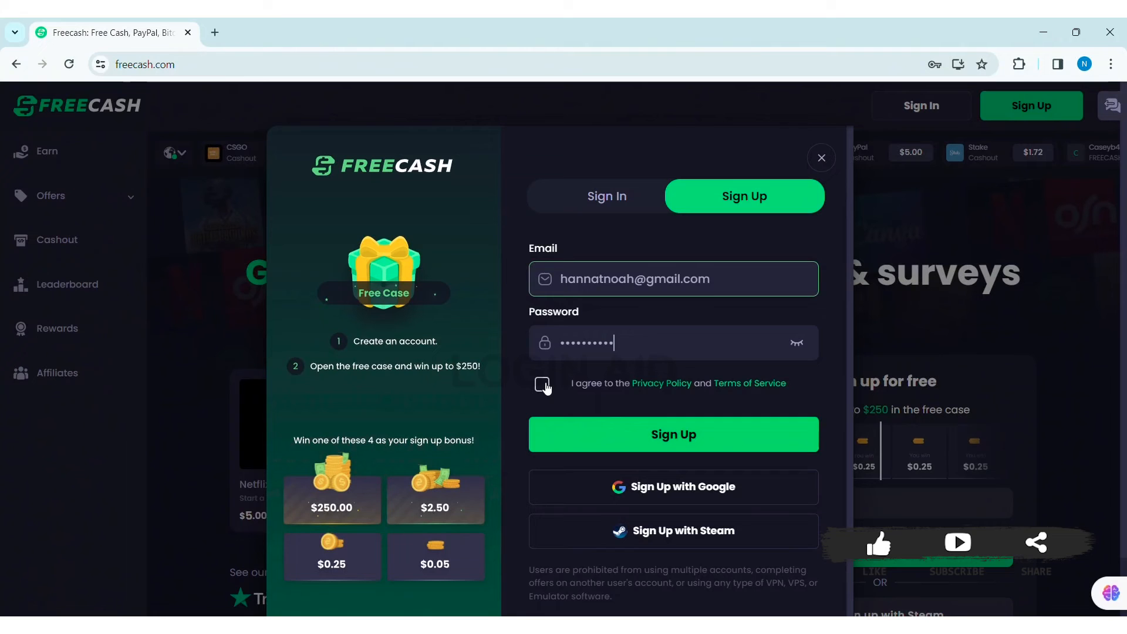
# - Register with email 'hannatn…' and password, accepting the privacy policy and terms
pyautogui.click(542, 383)
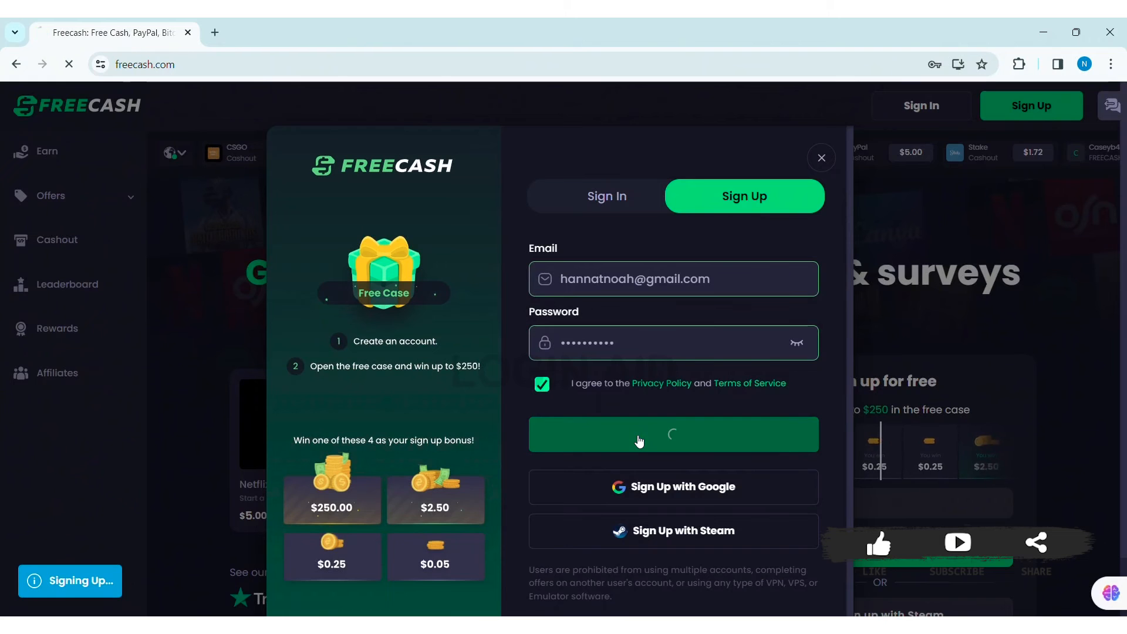
pyautogui.click(640, 434)
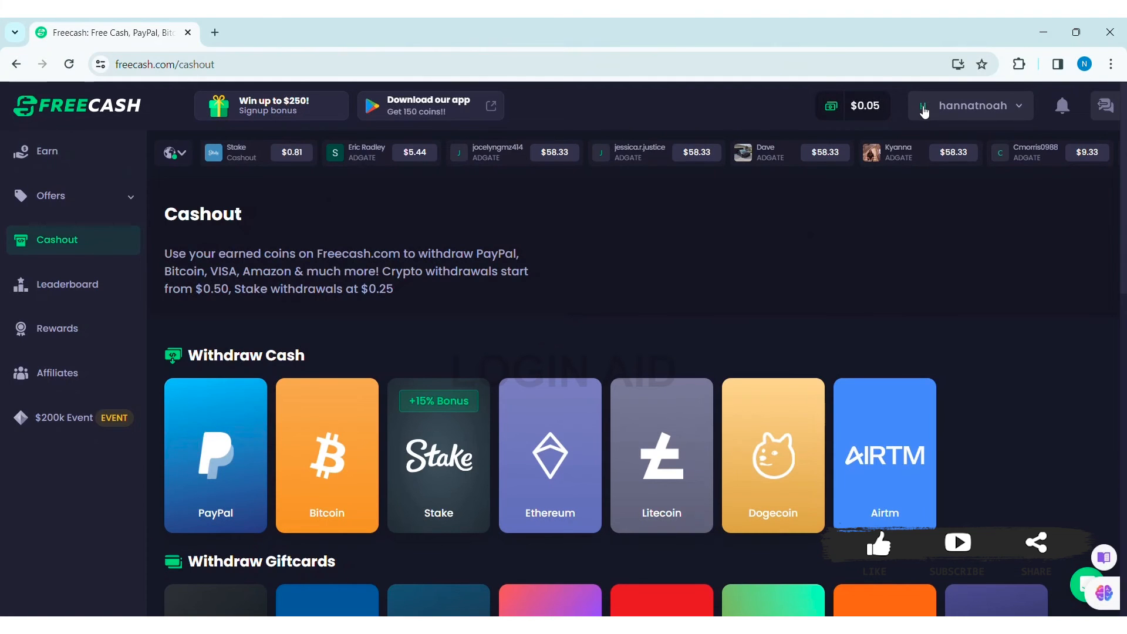
# - Open the profile page from the username dropdown in the header
pyautogui.click(973, 106)
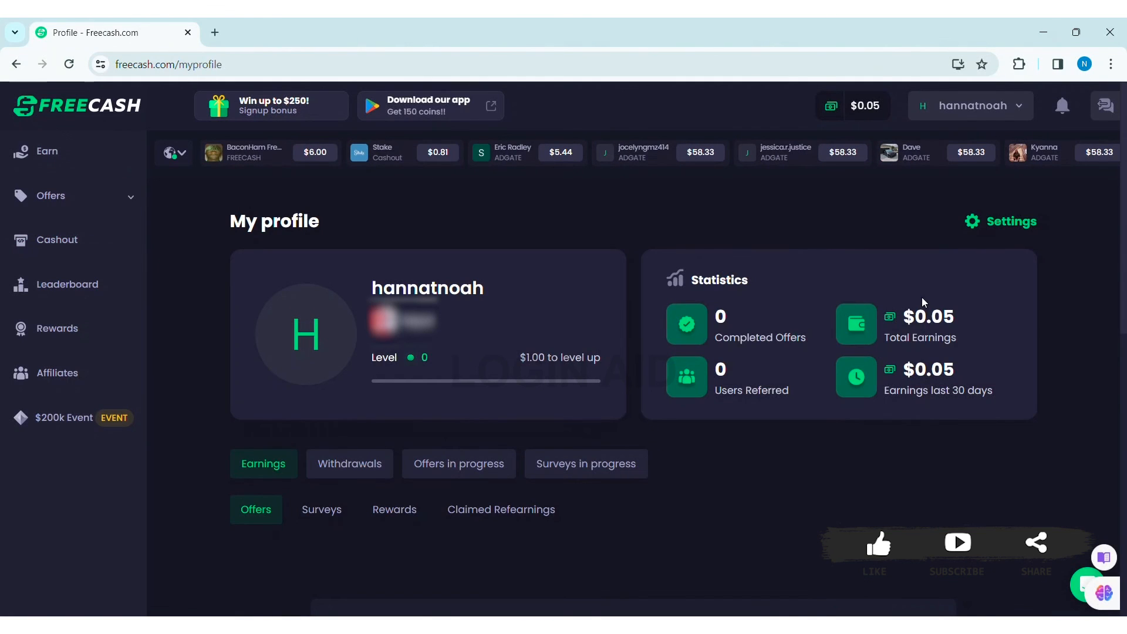